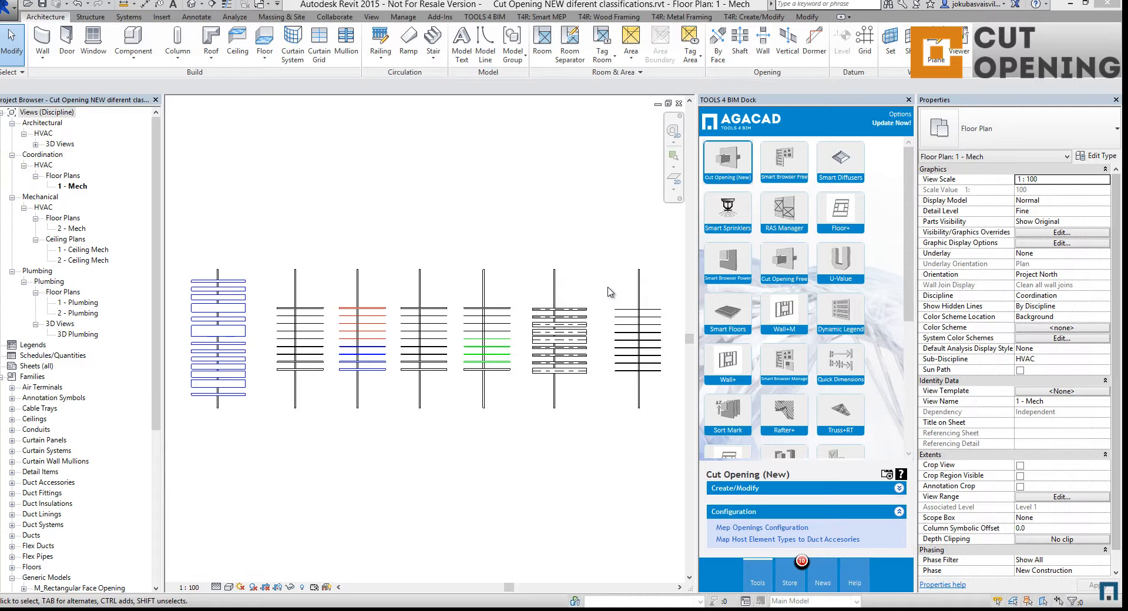
{"action": "mouse_move", "coordinate": [878, 492]}
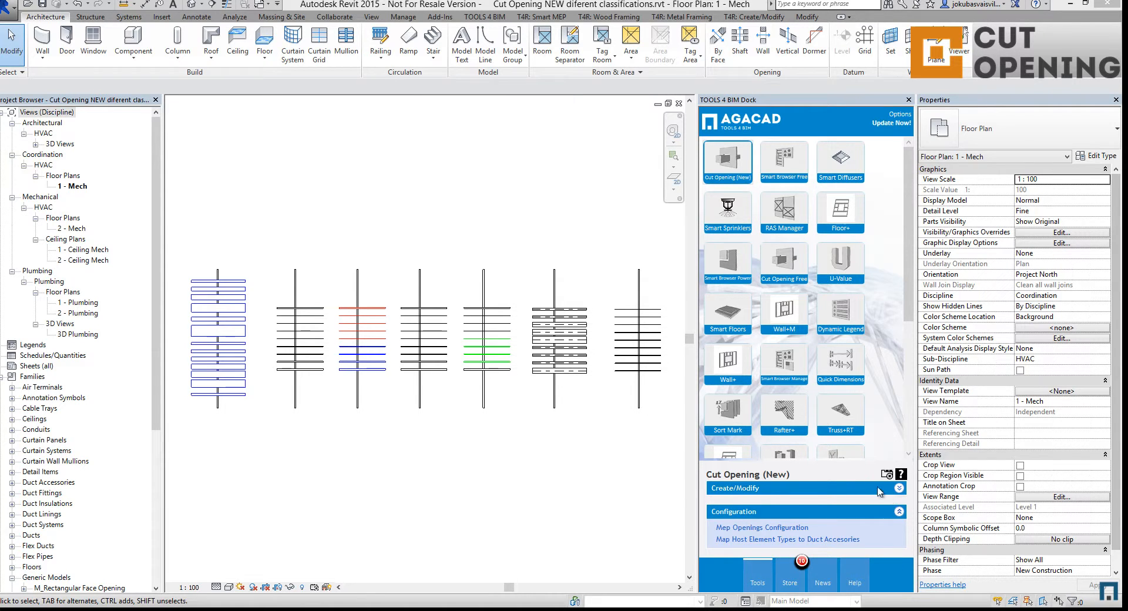
{"action": "mouse_move", "coordinate": [335, 17]}
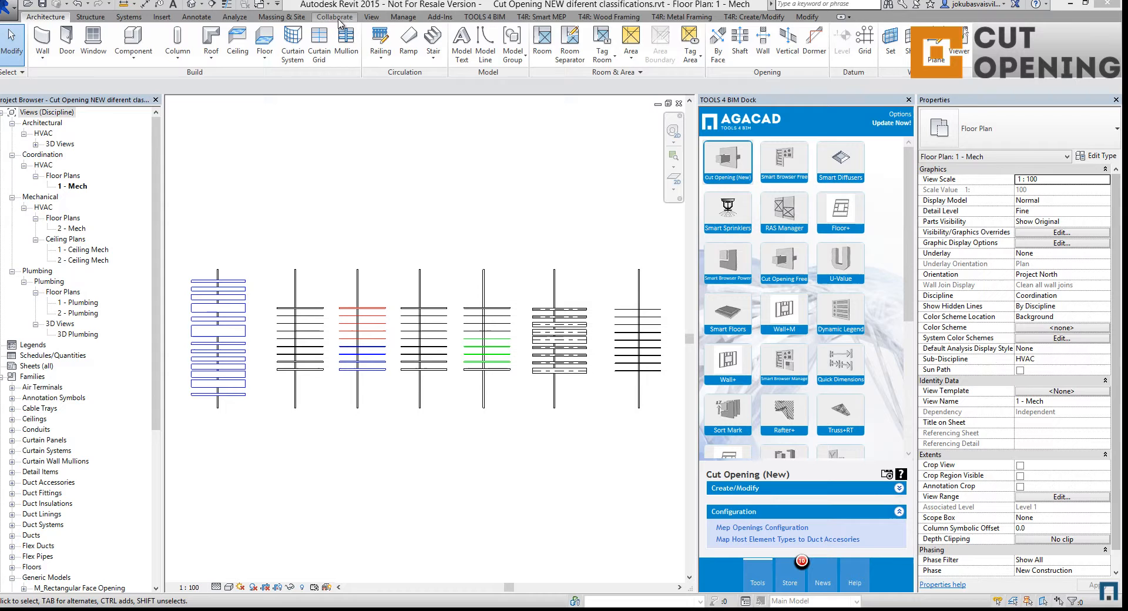
Launch Run Interference Check from the Collaborate ribbon's Interference Check dropdown
{"action": "left_click", "coordinate": [335, 16]}
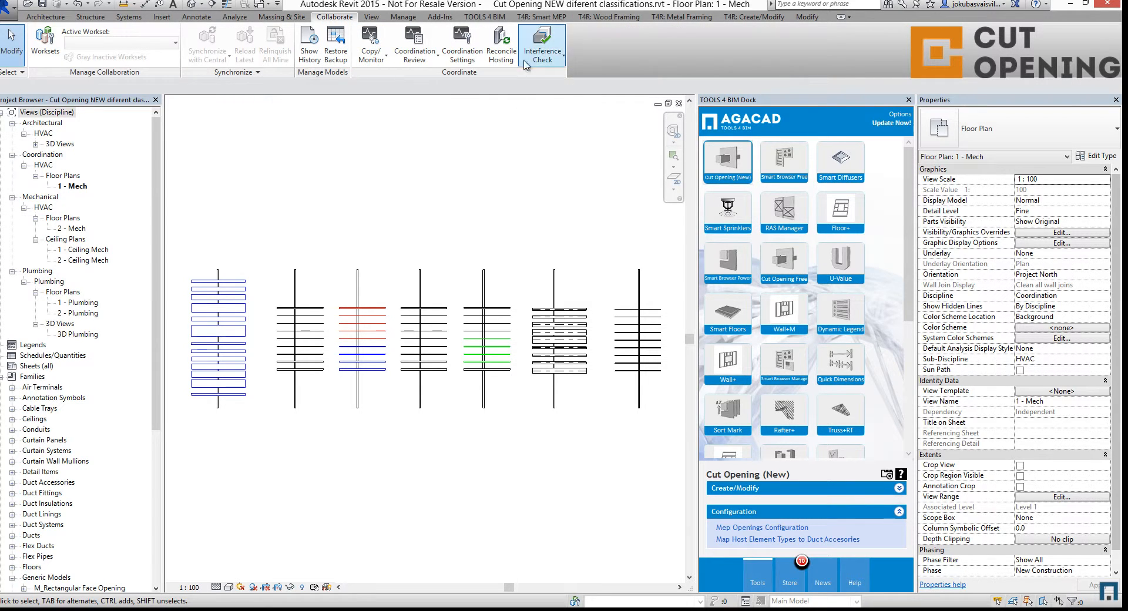
{"action": "left_click", "coordinate": [541, 43]}
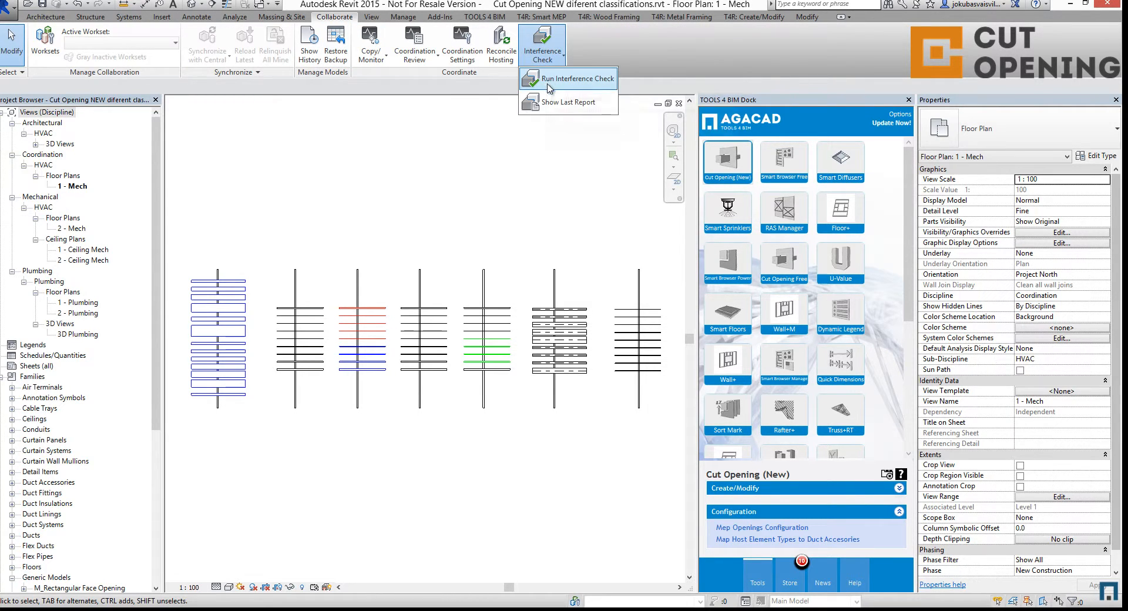
{"action": "left_click", "coordinate": [574, 78]}
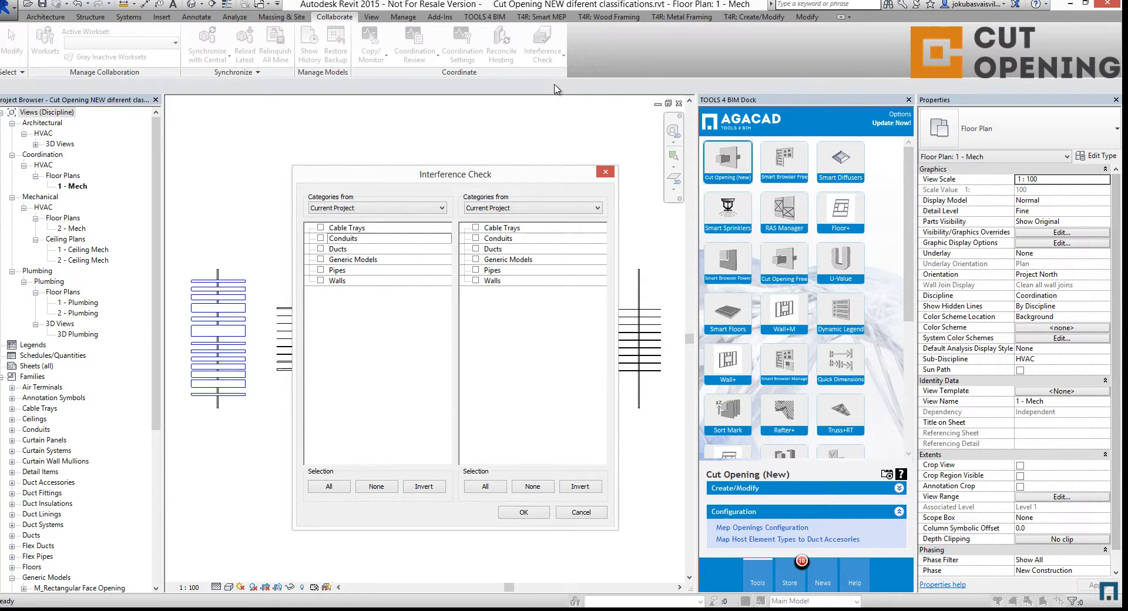
{"action": "mouse_move", "coordinate": [454, 203]}
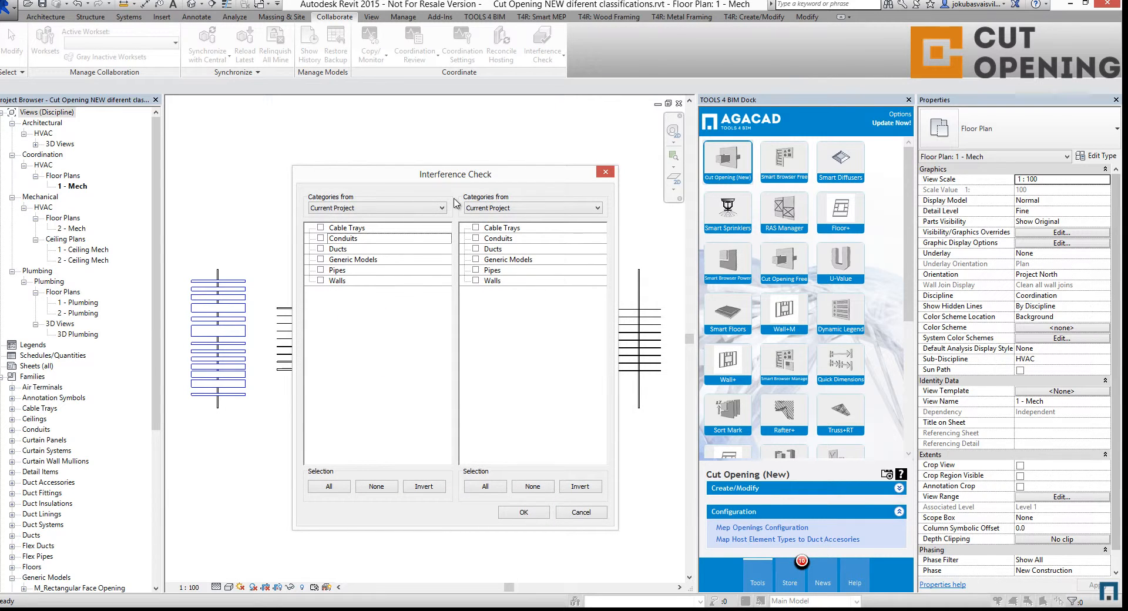
{"action": "mouse_move", "coordinate": [426, 310]}
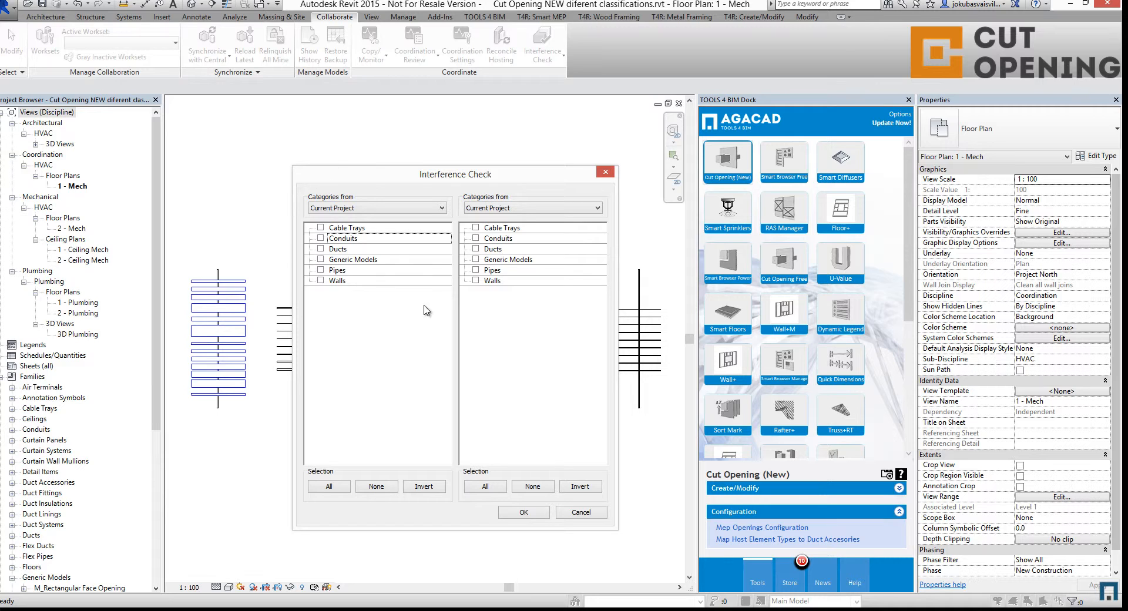
{"action": "mouse_move", "coordinate": [287, 291]}
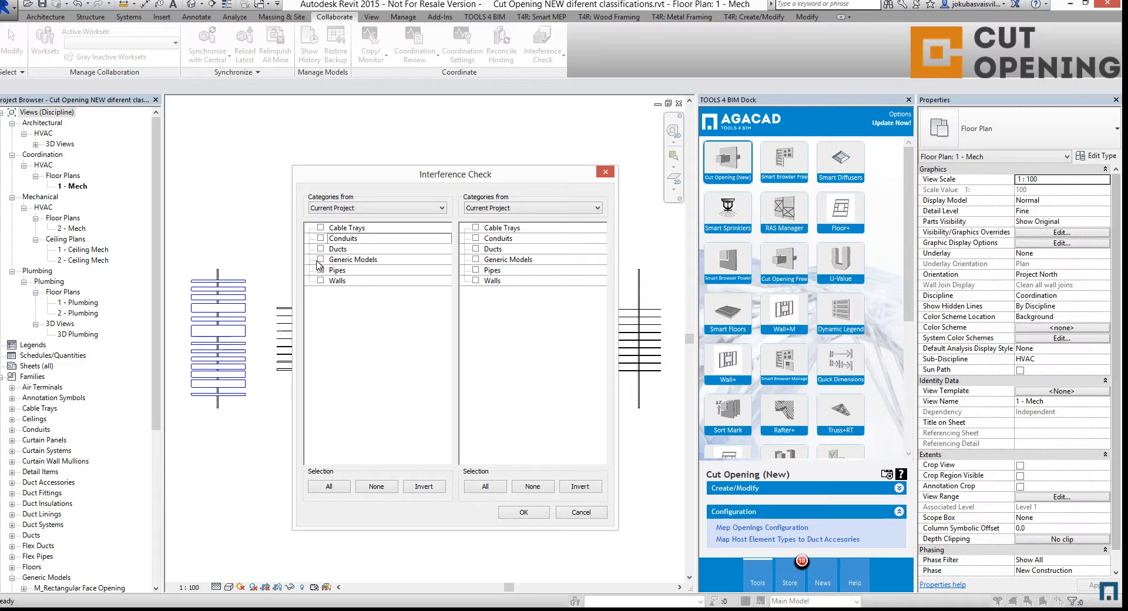
Tick Cable Trays, Conduits, Ducts and Pipes on the left and Walls on the right
{"action": "left_click", "coordinate": [320, 238]}
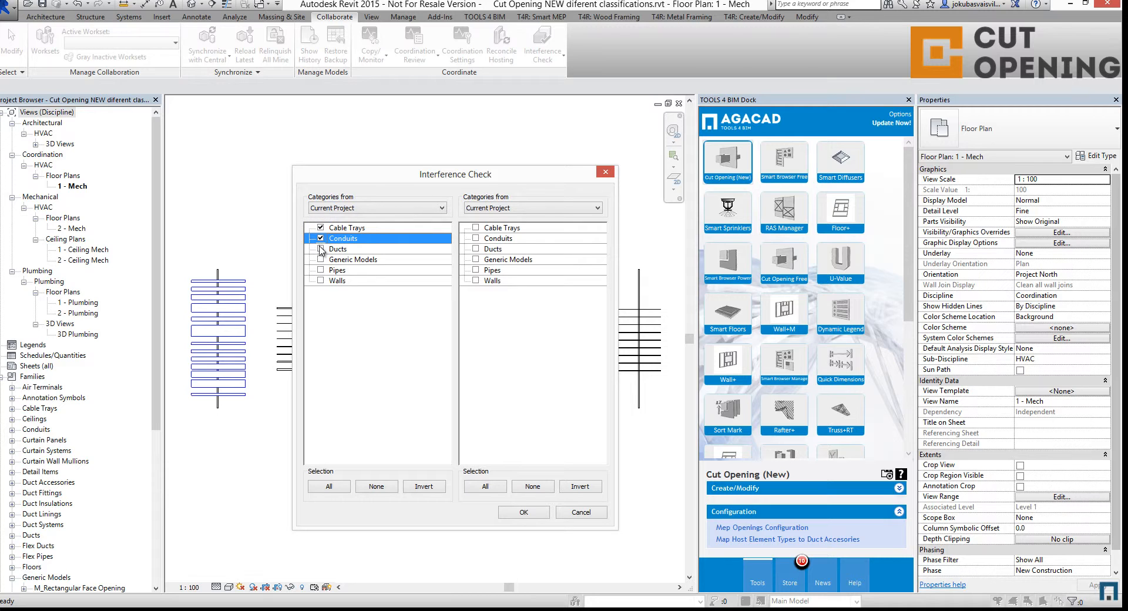
{"action": "left_click", "coordinate": [321, 271]}
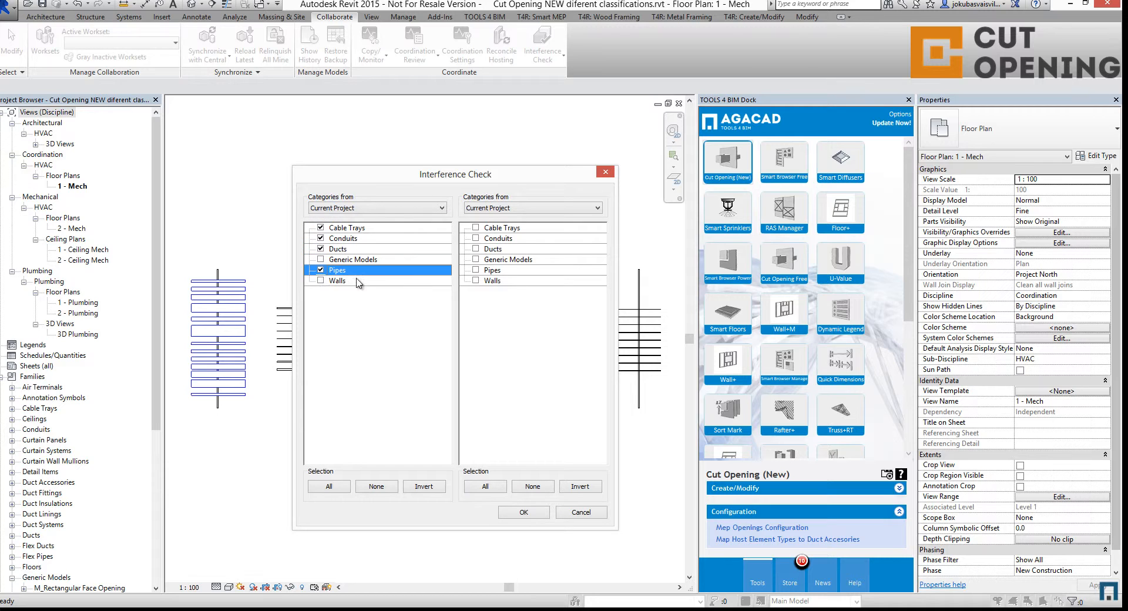
{"action": "mouse_move", "coordinate": [534, 315]}
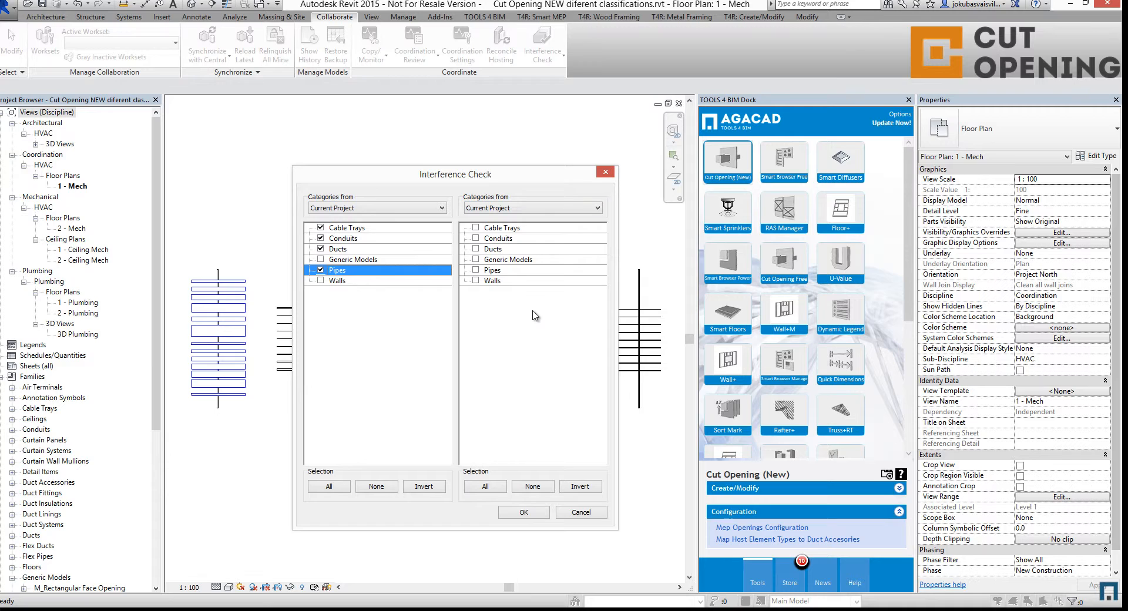
{"action": "mouse_move", "coordinate": [477, 284]}
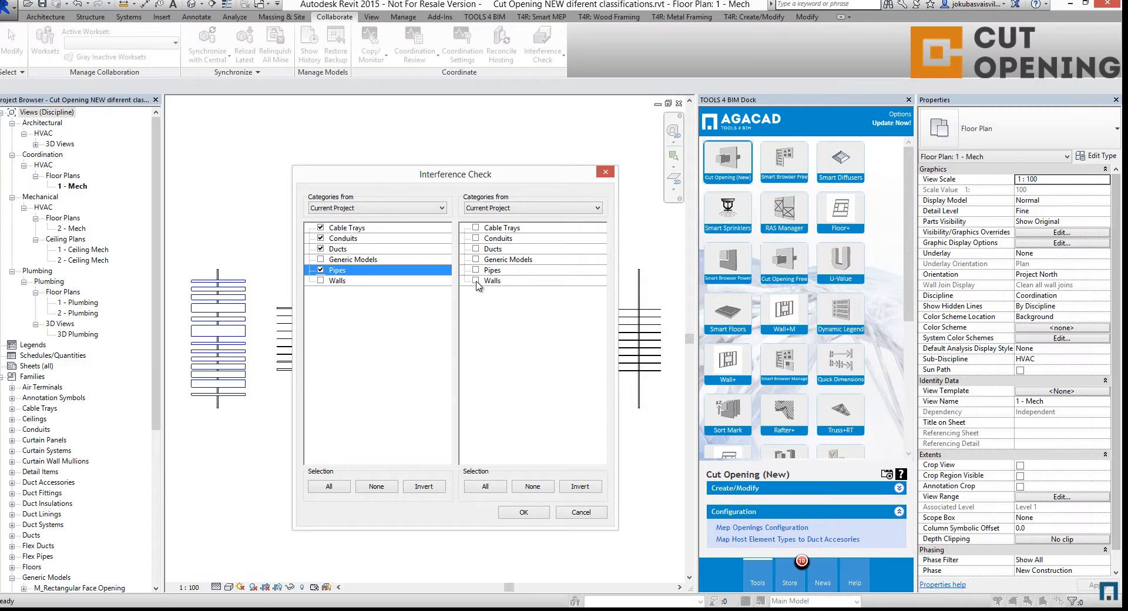
{"action": "left_click", "coordinate": [475, 281]}
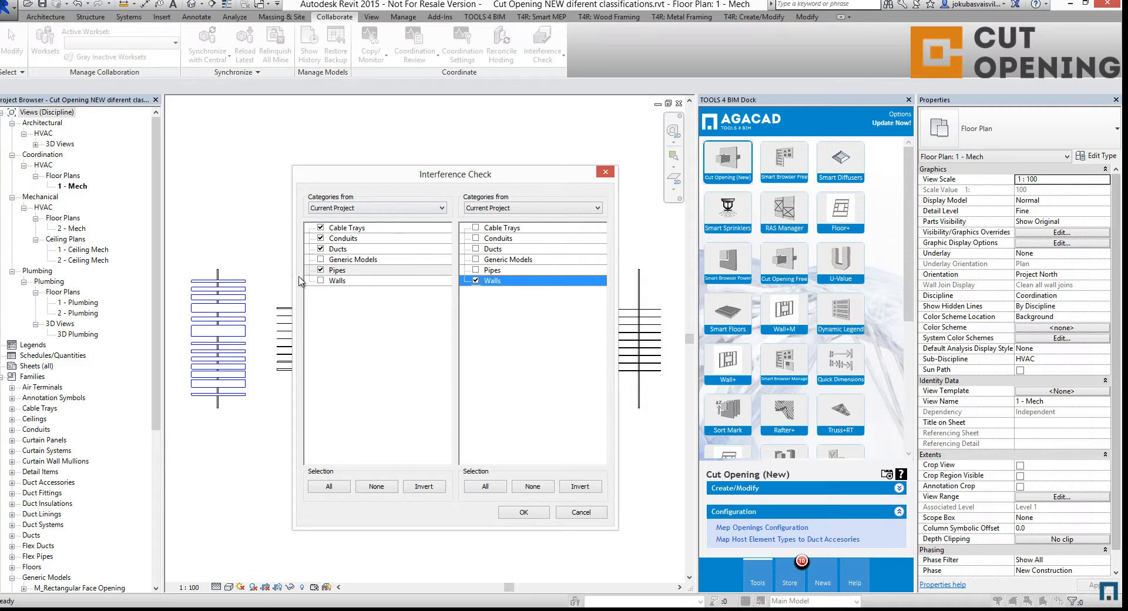
{"action": "mouse_move", "coordinate": [507, 289]}
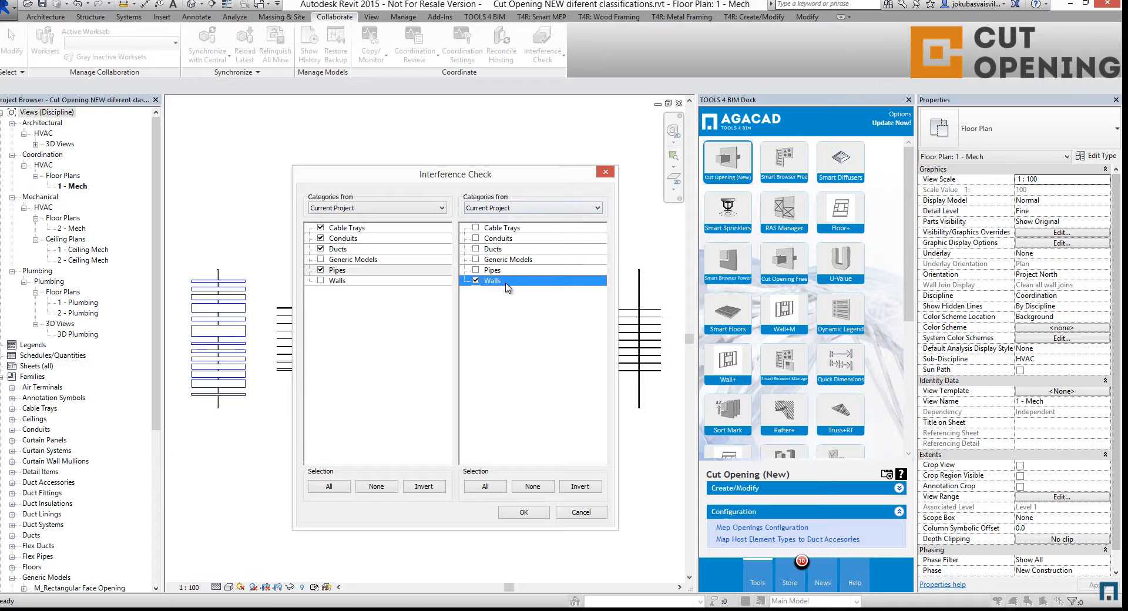
{"action": "mouse_move", "coordinate": [519, 320]}
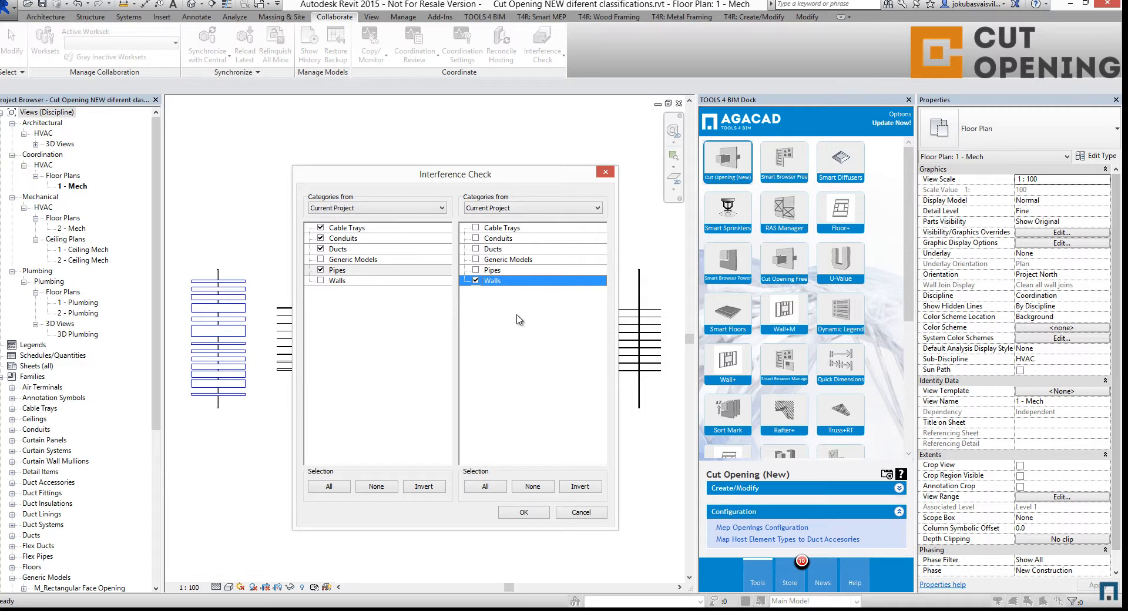
{"action": "mouse_move", "coordinate": [509, 402]}
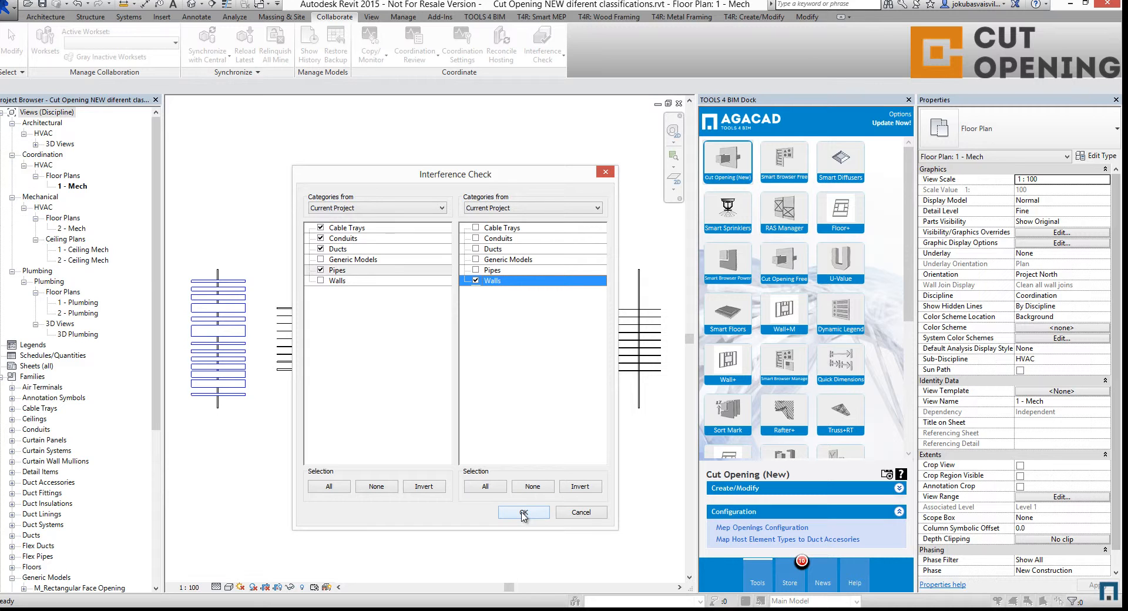
Run the check and export the Interference Report as an HTML file to the Desktop
{"action": "left_click", "coordinate": [523, 511]}
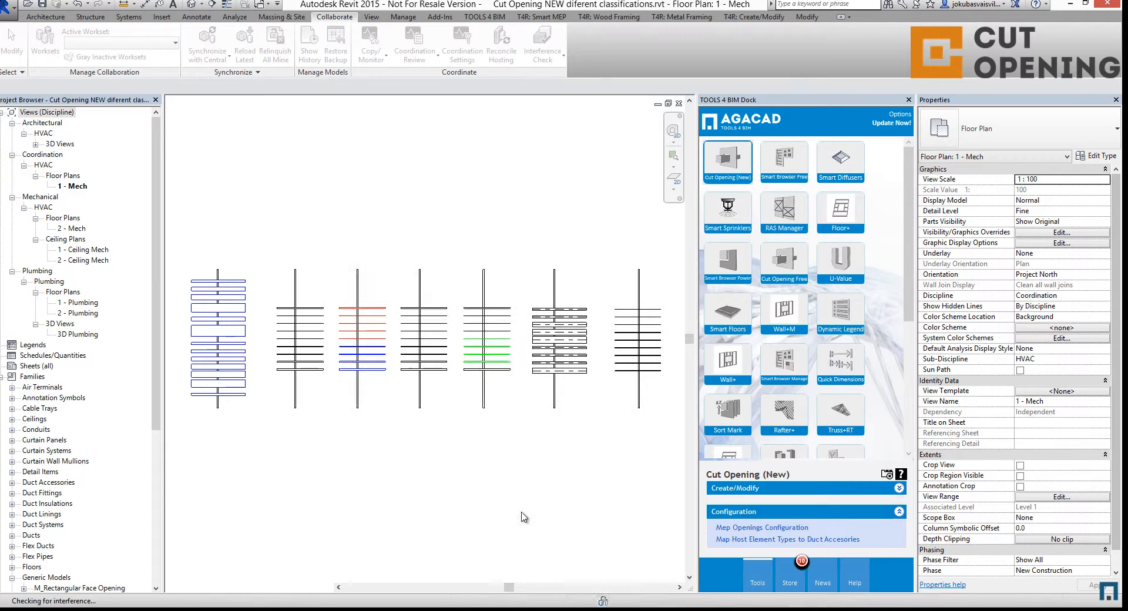
{"action": "left_click", "coordinate": [541, 44]}
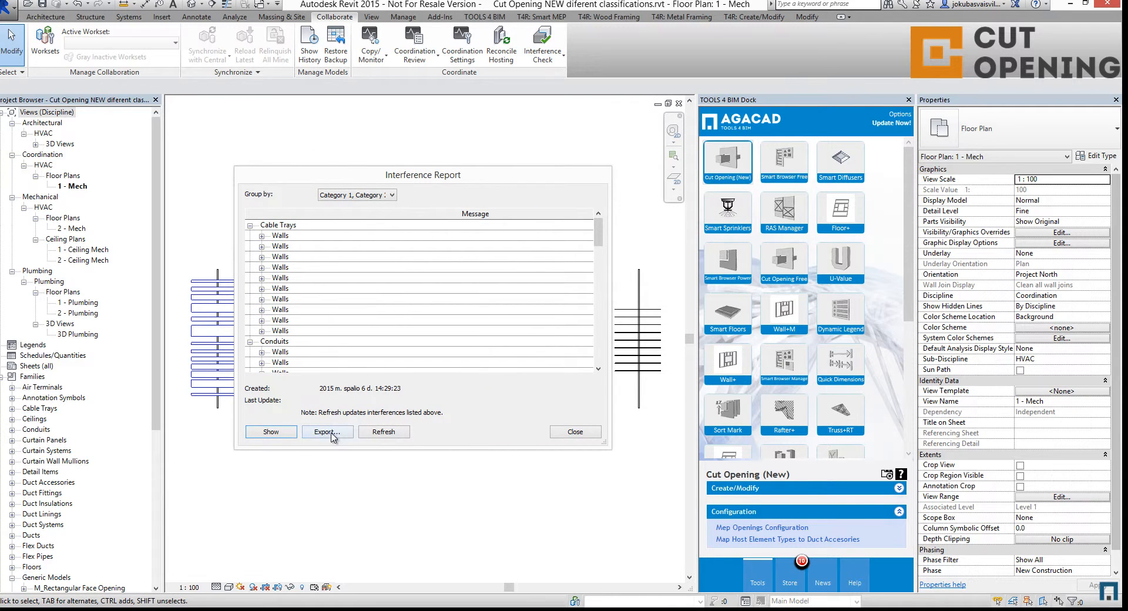
{"action": "left_click", "coordinate": [326, 432]}
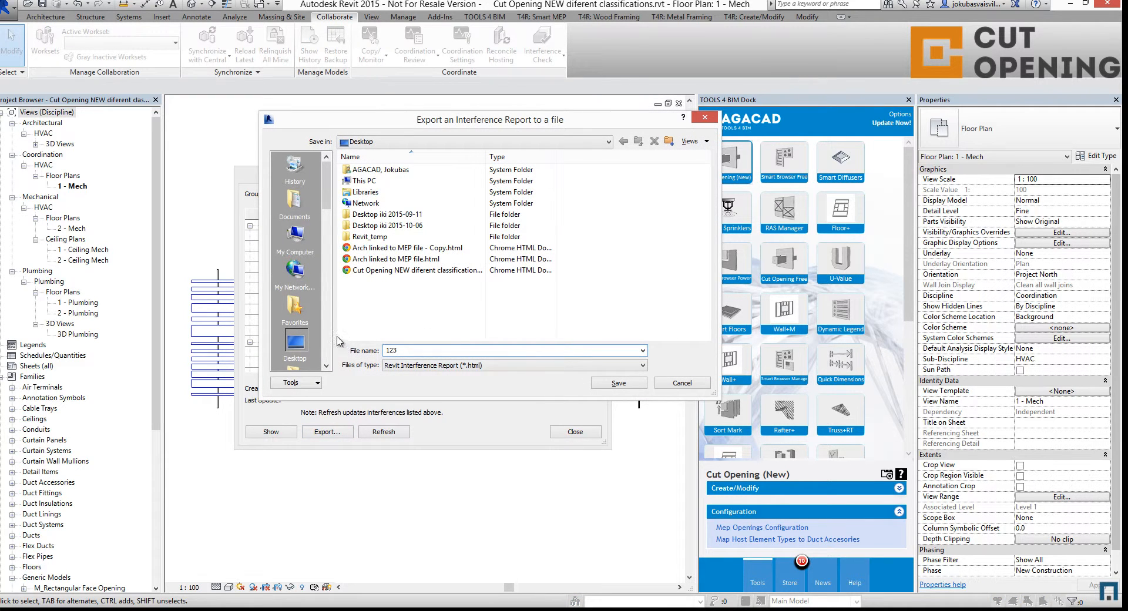
{"action": "mouse_move", "coordinate": [480, 385]}
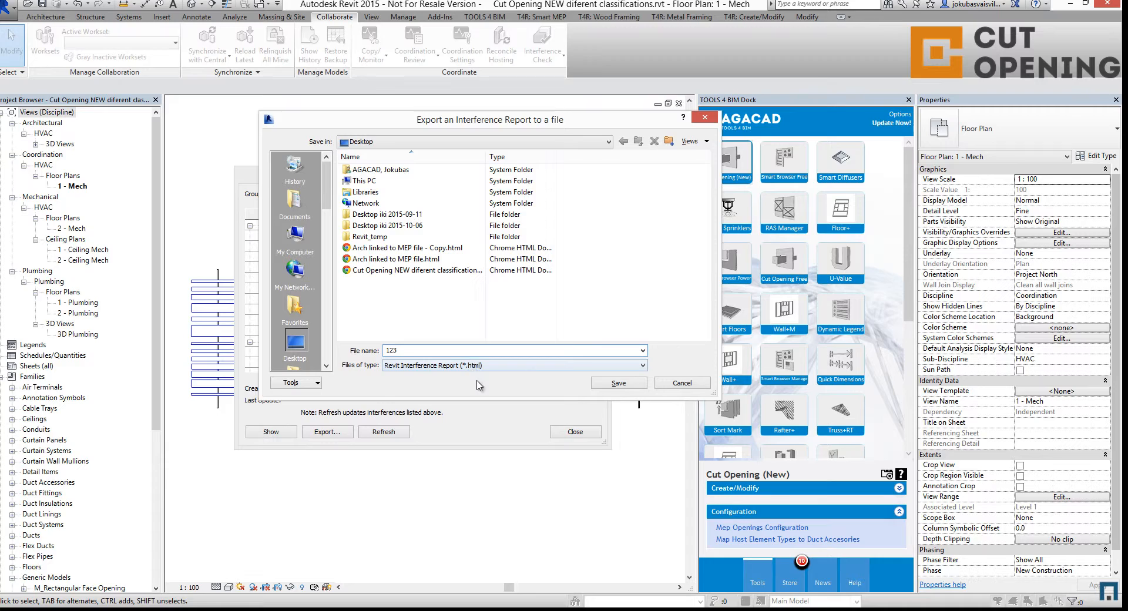
{"action": "left_click", "coordinate": [681, 382]}
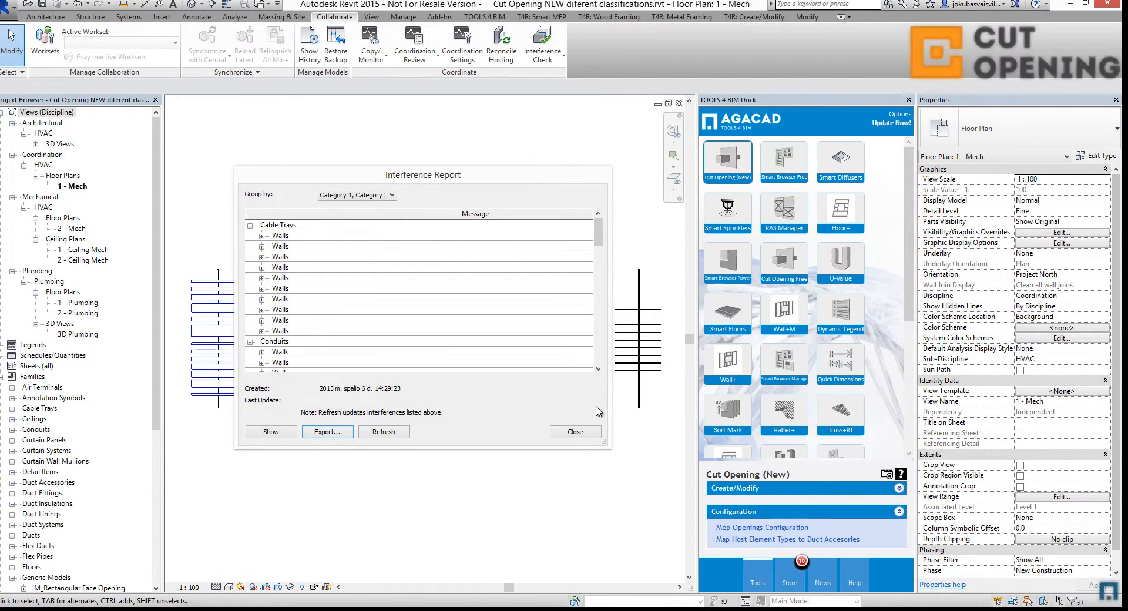
Close the report, select the elements and start a new Interference Check with all six categories ticked
{"action": "left_click", "coordinate": [575, 431]}
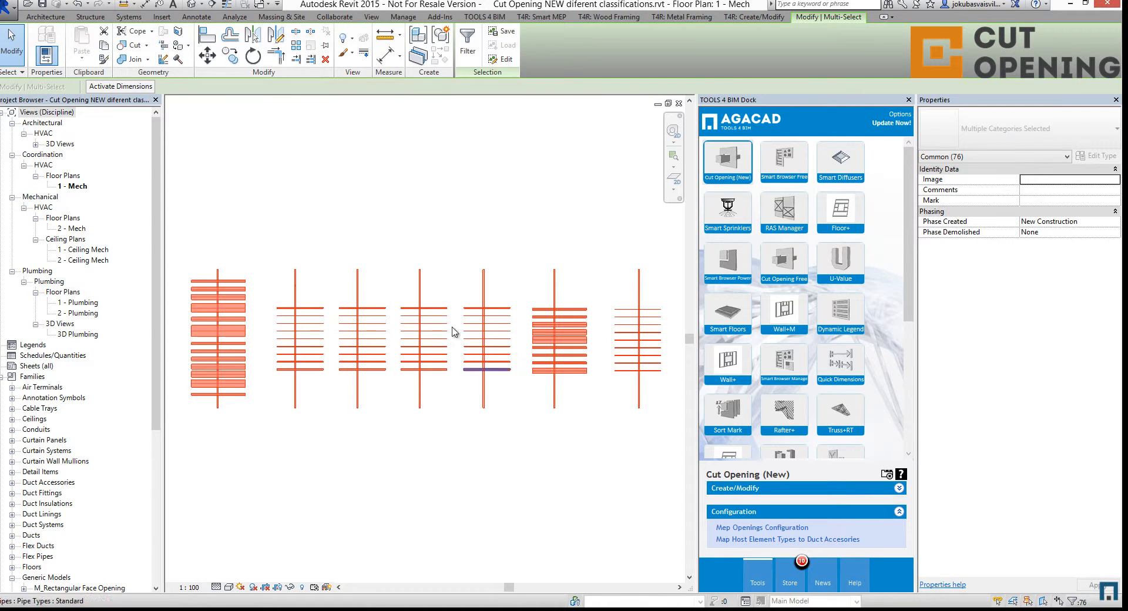
{"action": "left_click", "coordinate": [655, 412]}
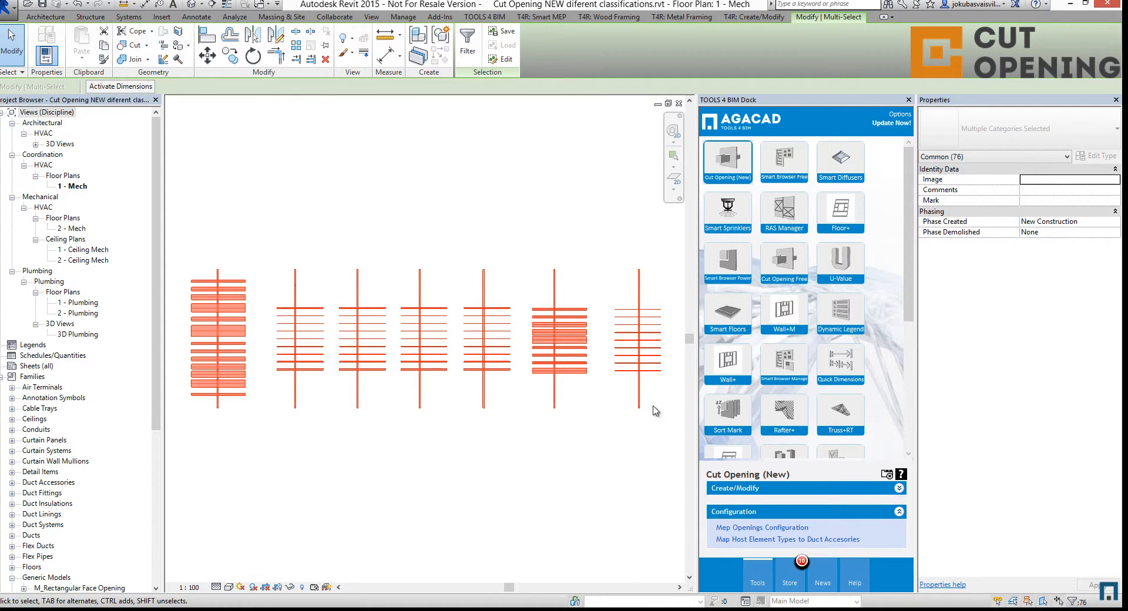
{"action": "left_click", "coordinate": [334, 17]}
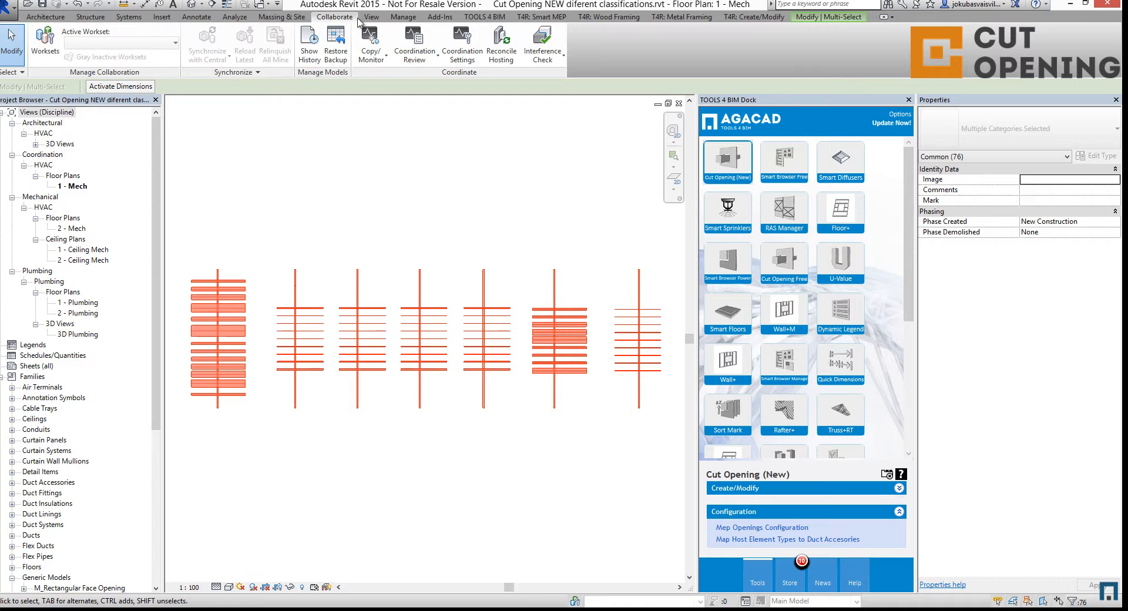
{"action": "left_click", "coordinate": [543, 41]}
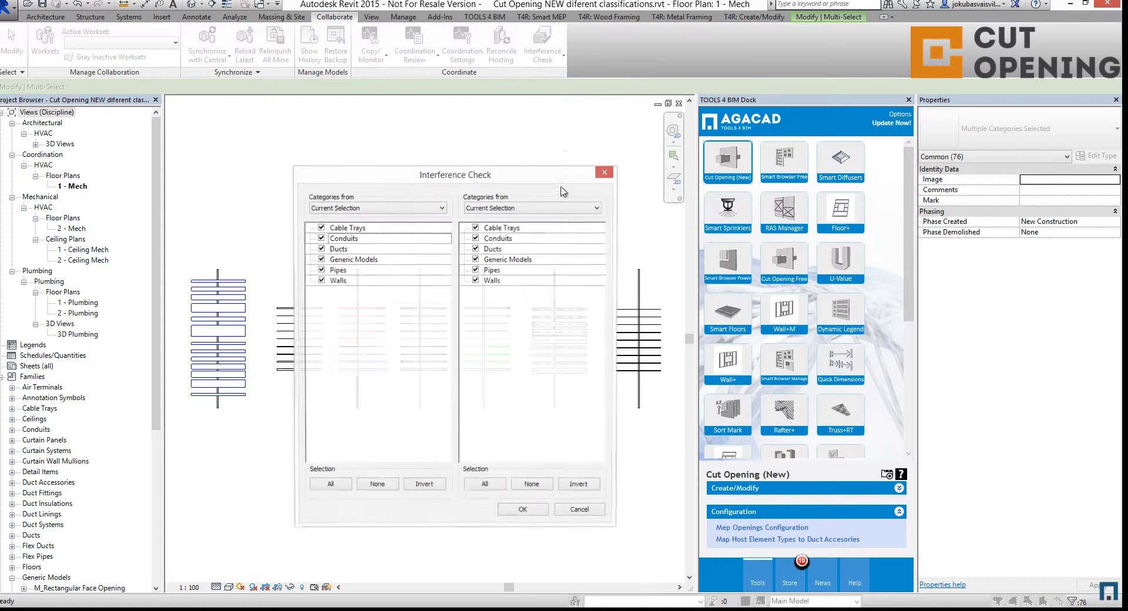